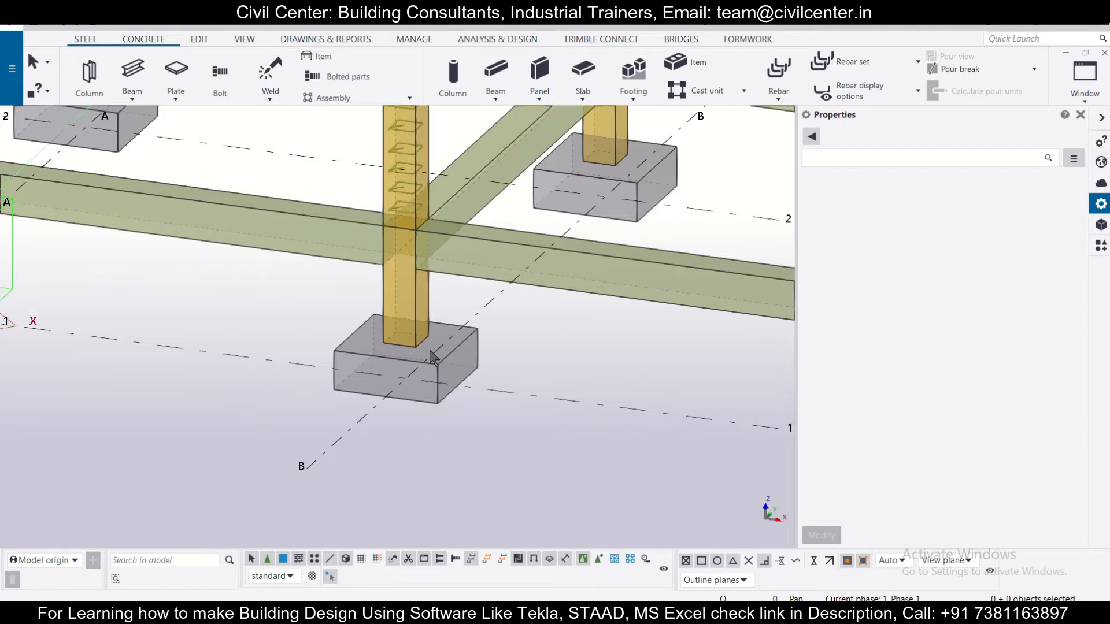
mouse_move(555, 363)
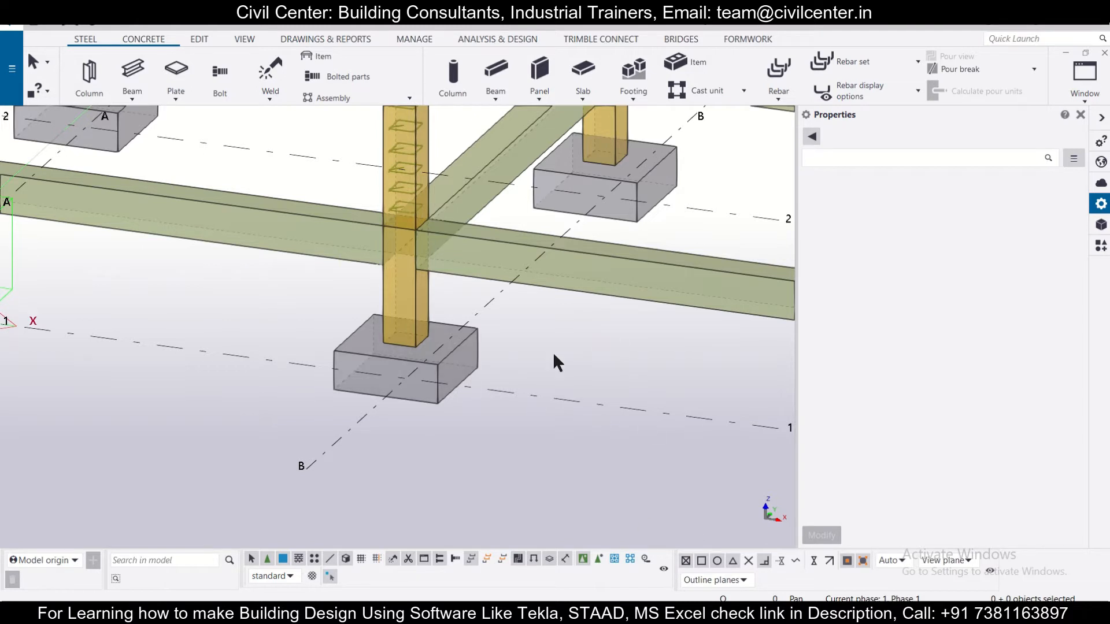
mouse_move(151, 49)
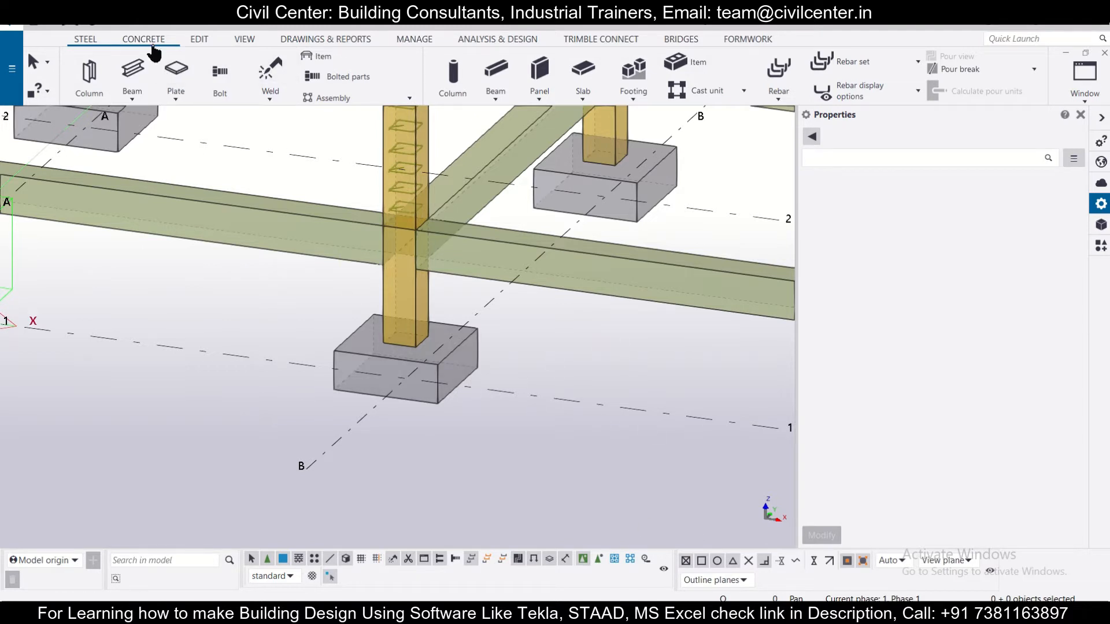
Step: Start a straight Bar group from the Concrete rebar tools, defaulting to Fe500 size 10
click(143, 39)
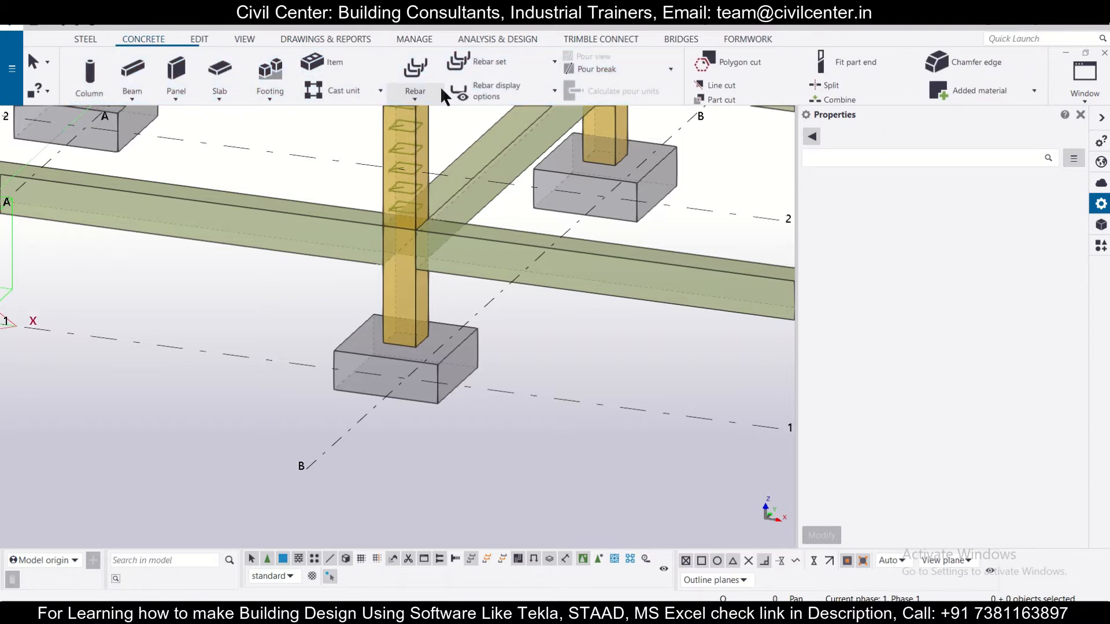
click(415, 91)
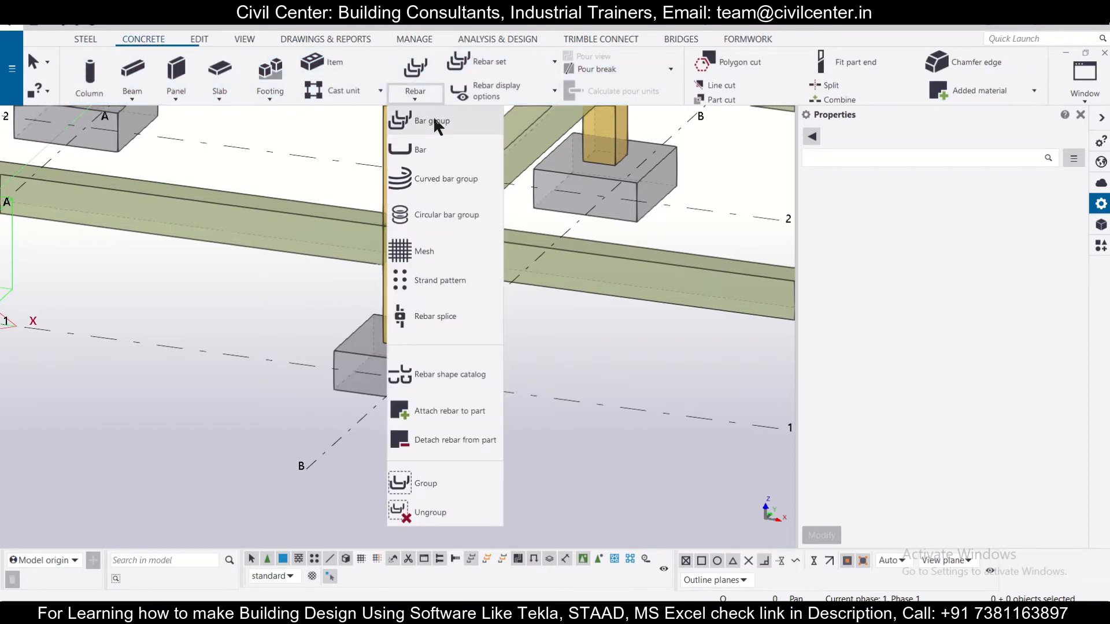
click(433, 120)
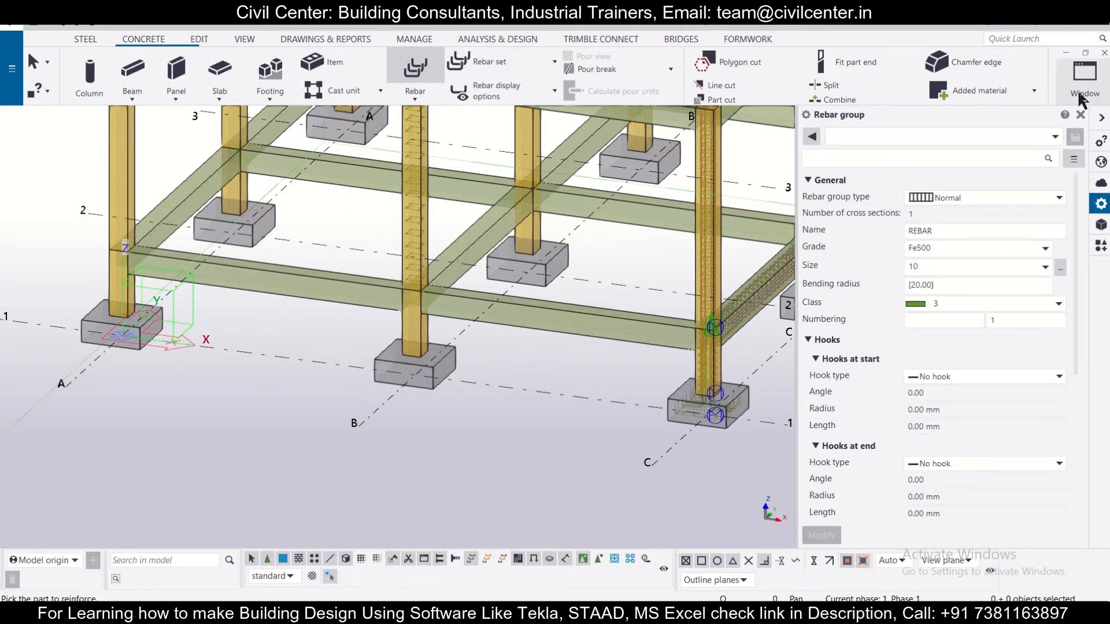
Step: Make the GRID 1 elevation view visible from the Window view list
click(1085, 75)
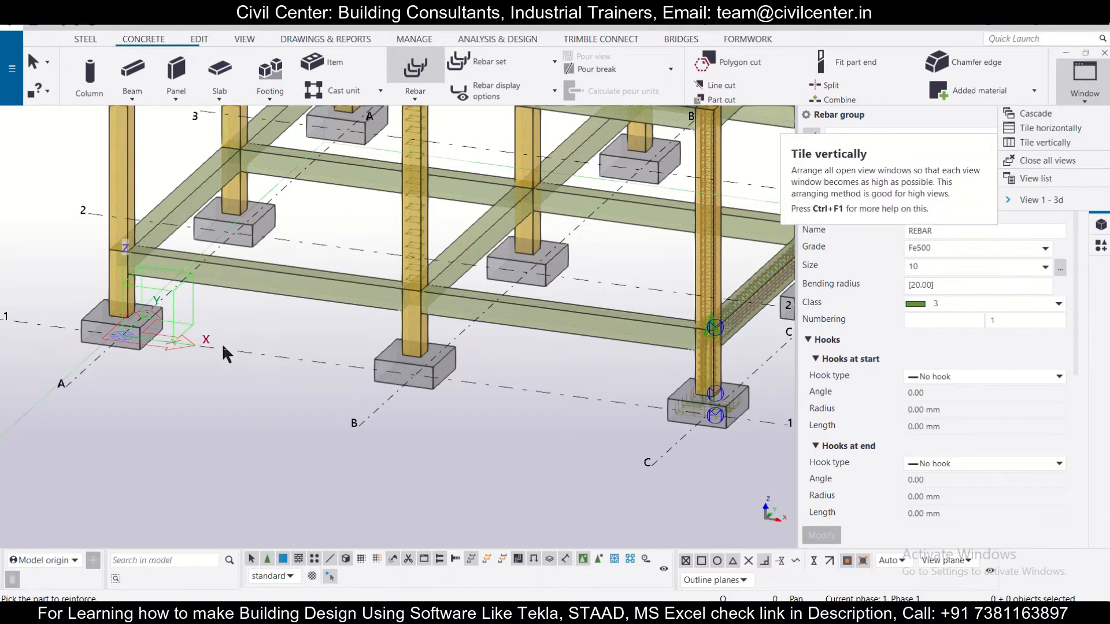
mouse_move(1019, 213)
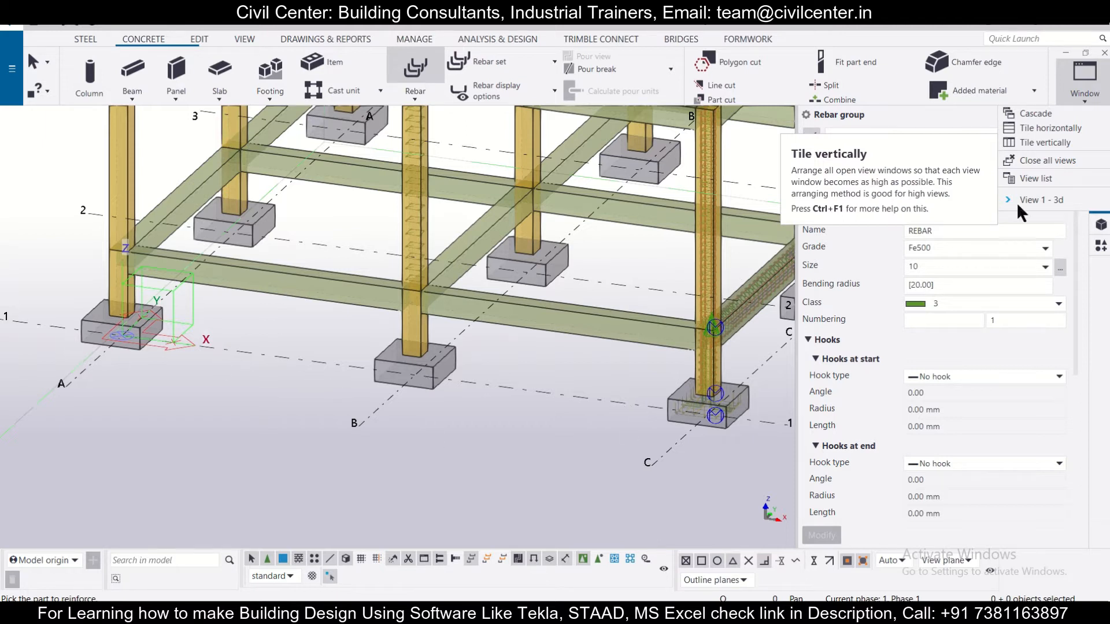
click(1035, 178)
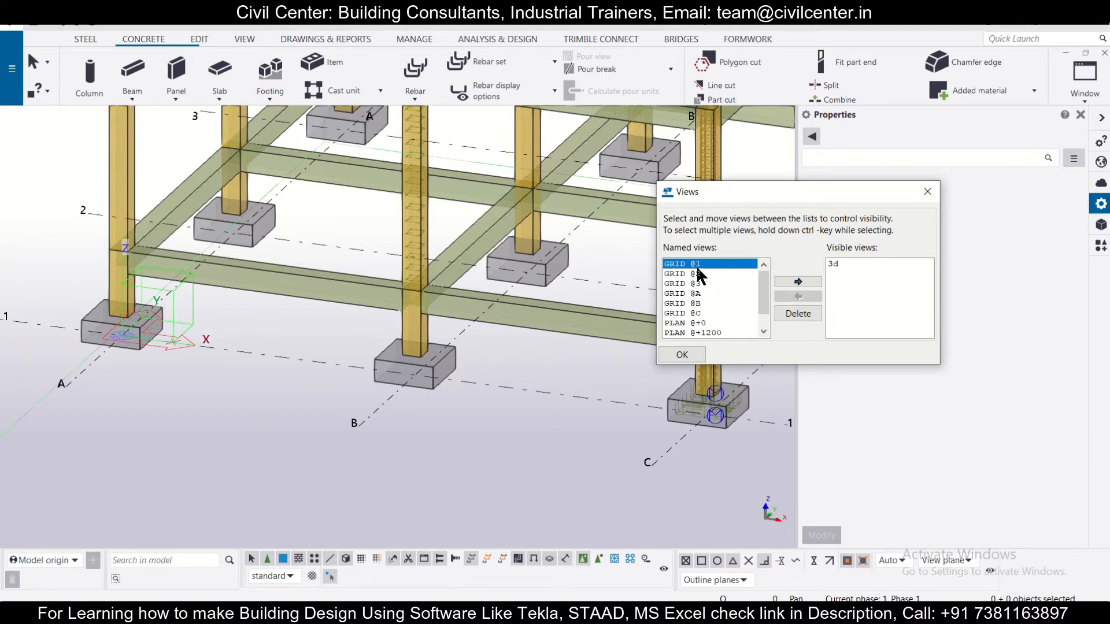
mouse_move(791, 290)
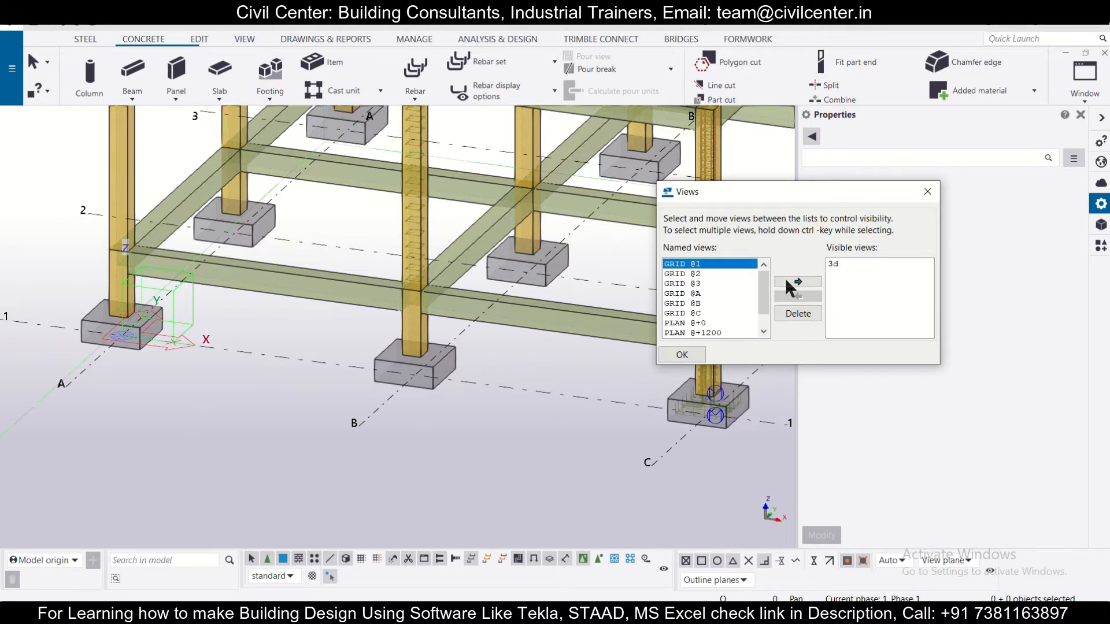
click(797, 282)
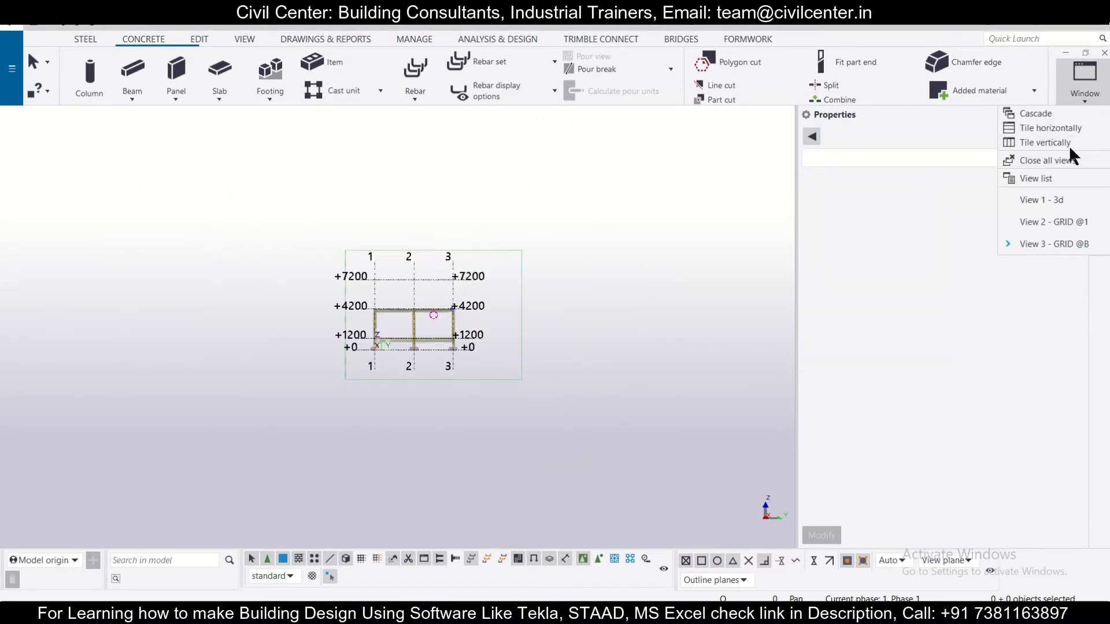
Step: Tile the three views vertically and start a bar group to reinforce the footing
click(1043, 143)
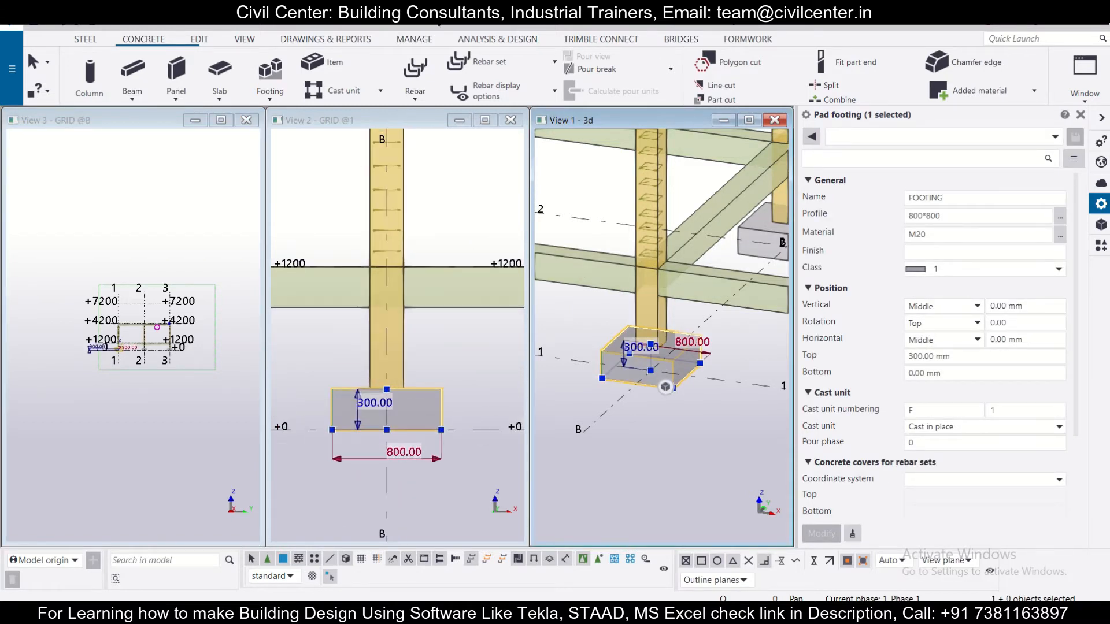
click(414, 67)
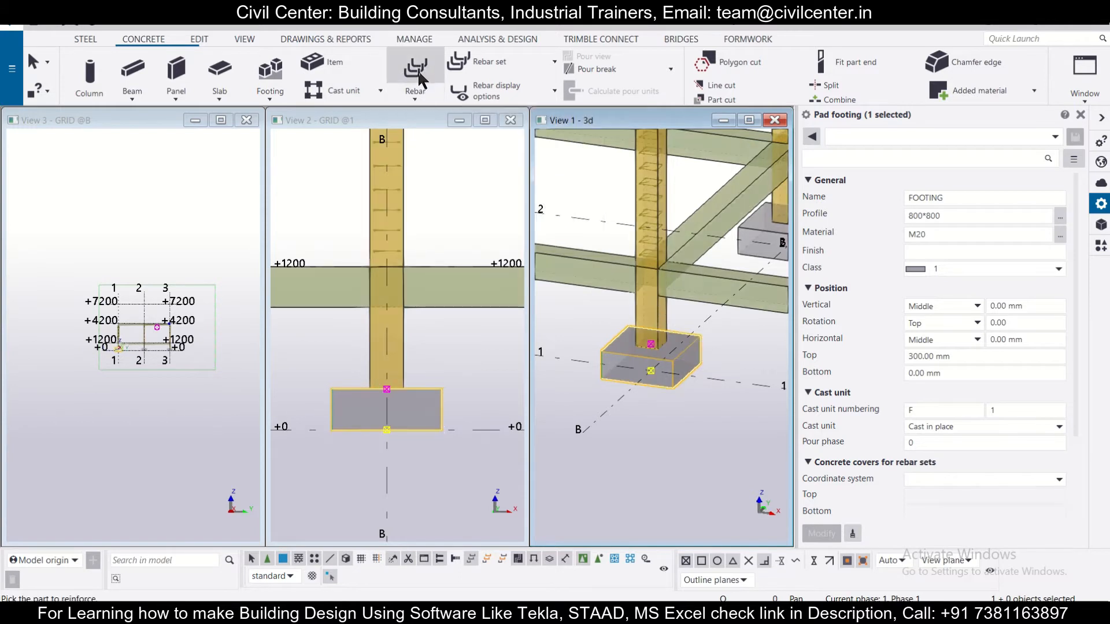
click(414, 68)
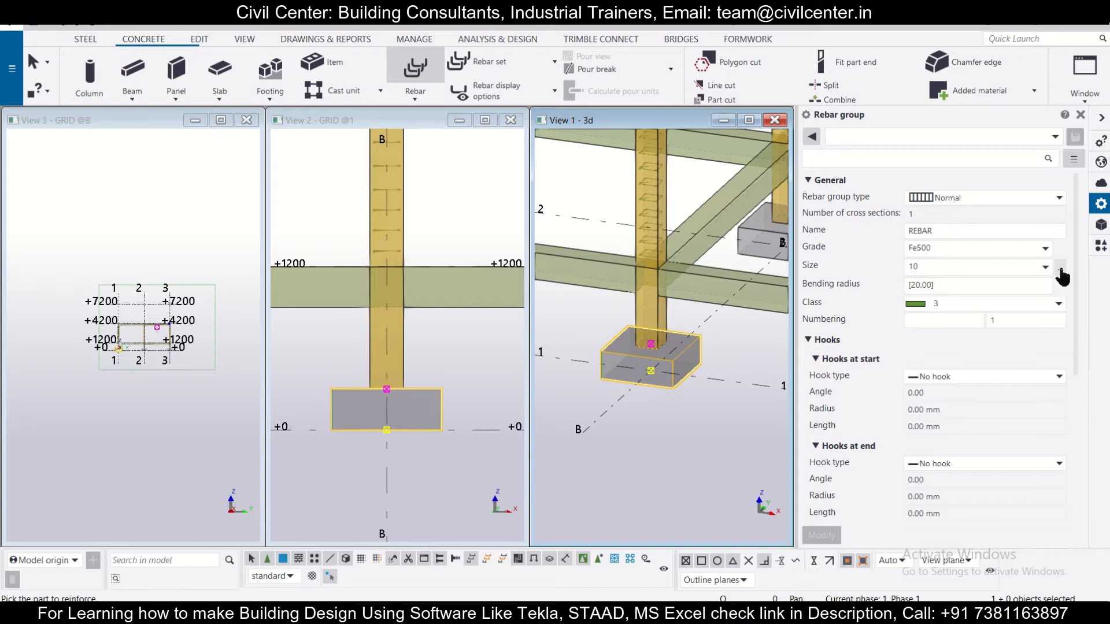
Step: Choose a 12 mm Fe500 main bar from the rebar catalogue, keeping 75 mm cover
click(1045, 266)
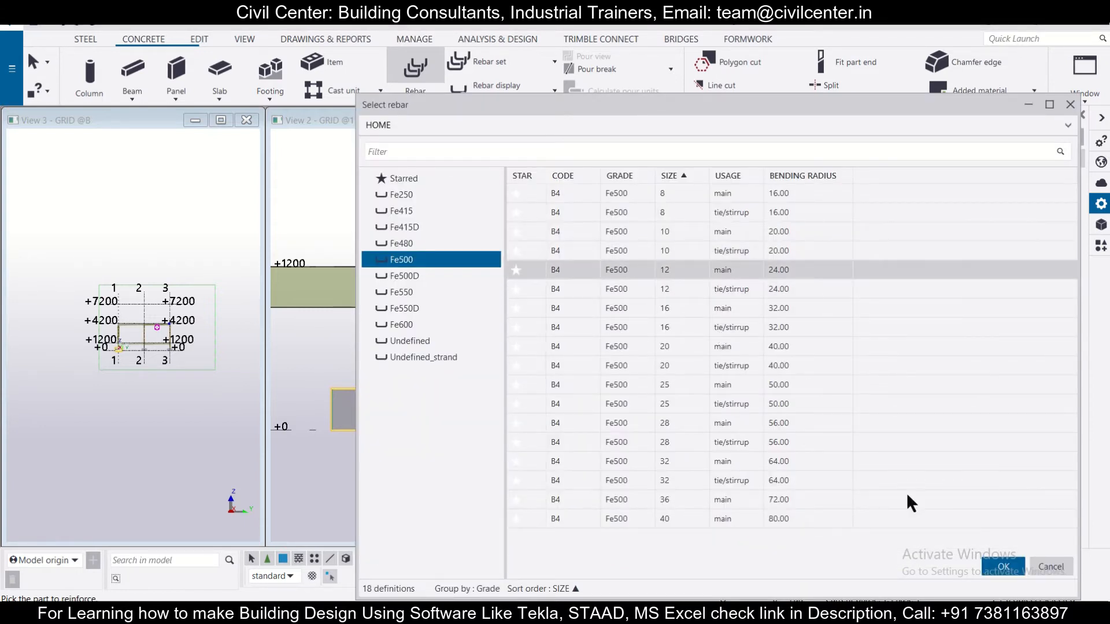
click(1005, 567)
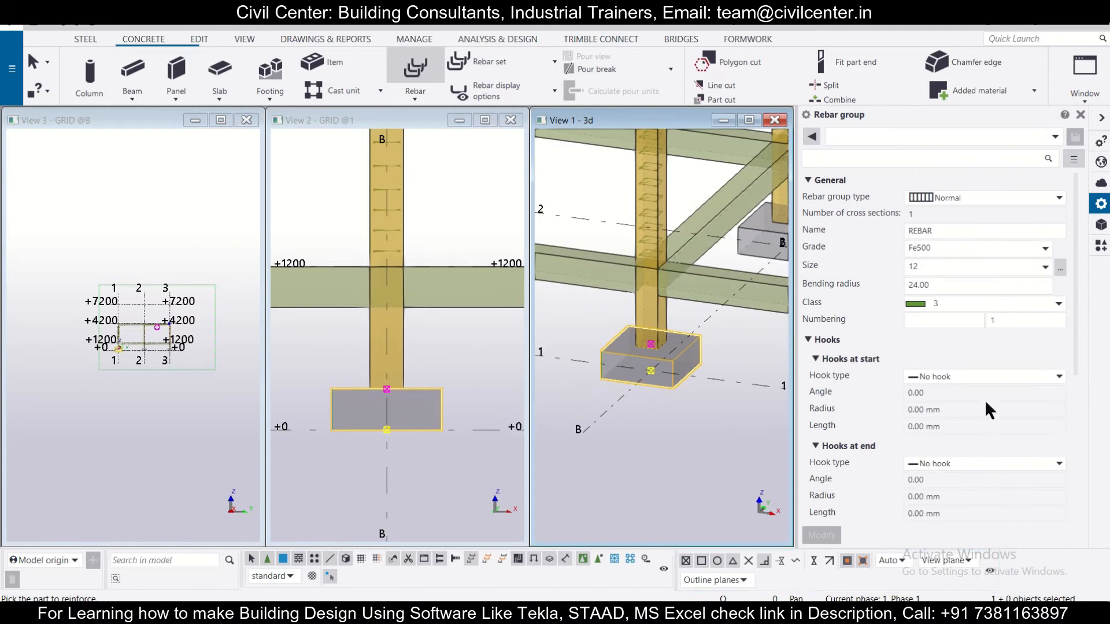
scroll(down, 3)
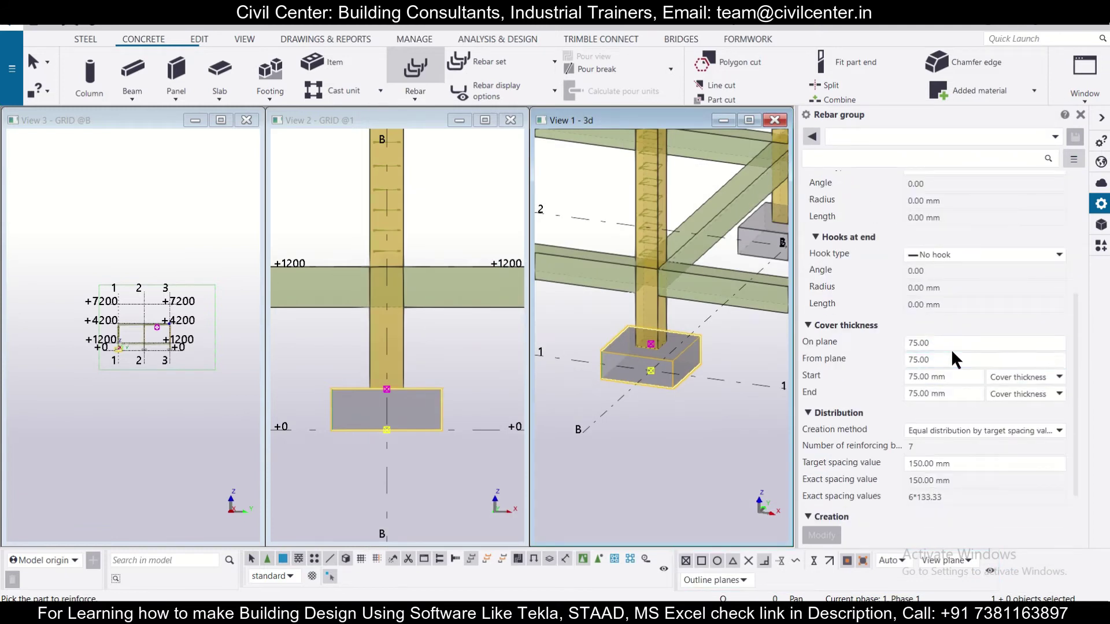
click(972, 360)
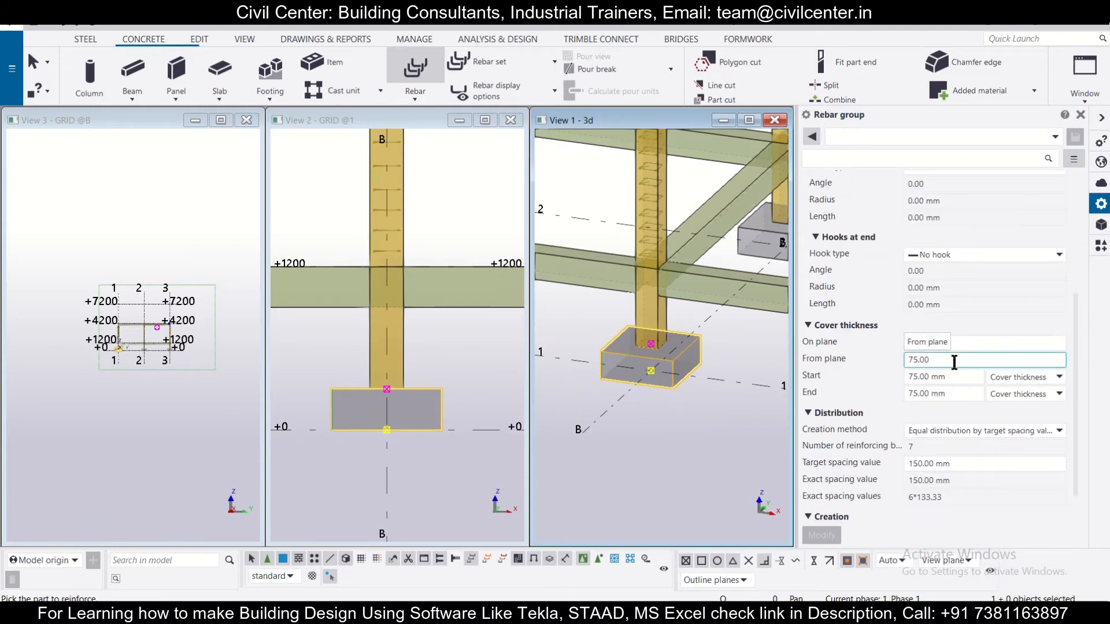
scroll(down, 3)
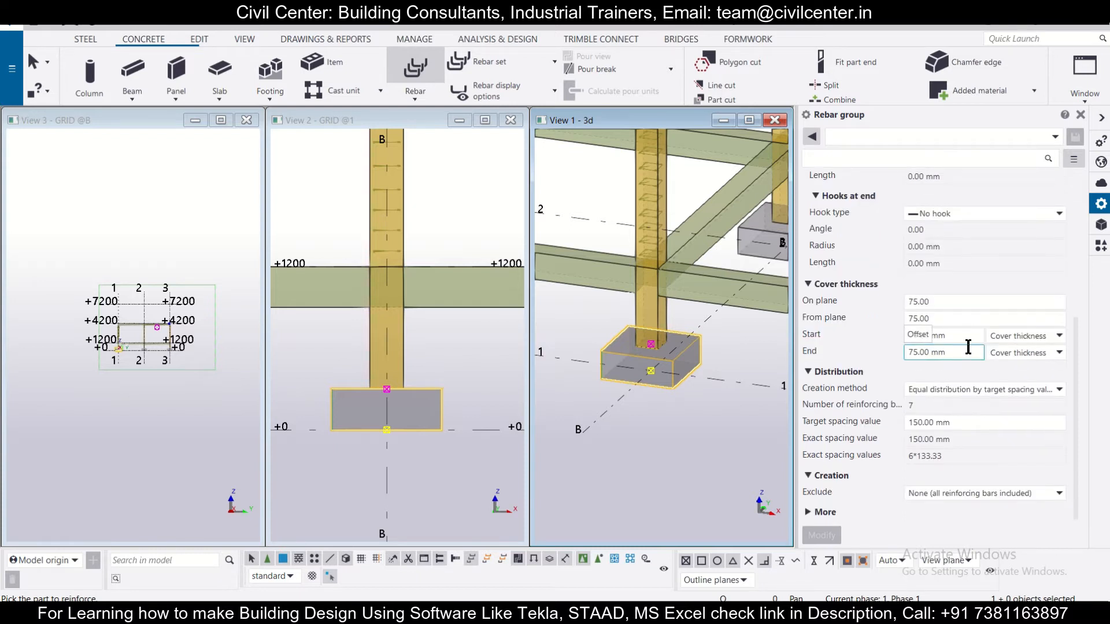
click(984, 389)
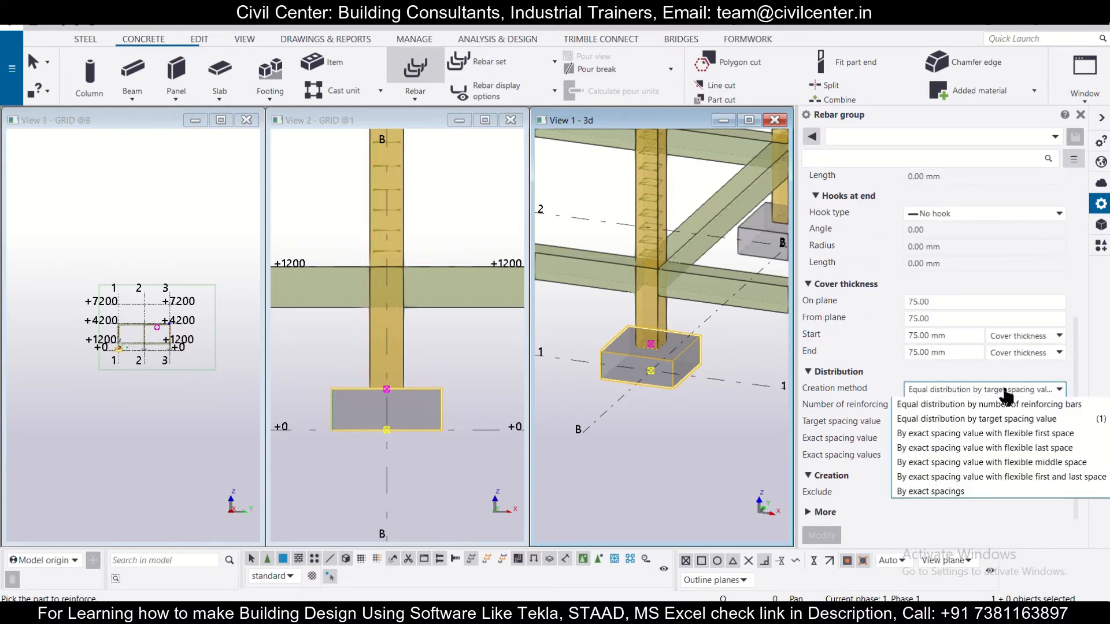
mouse_move(1006, 426)
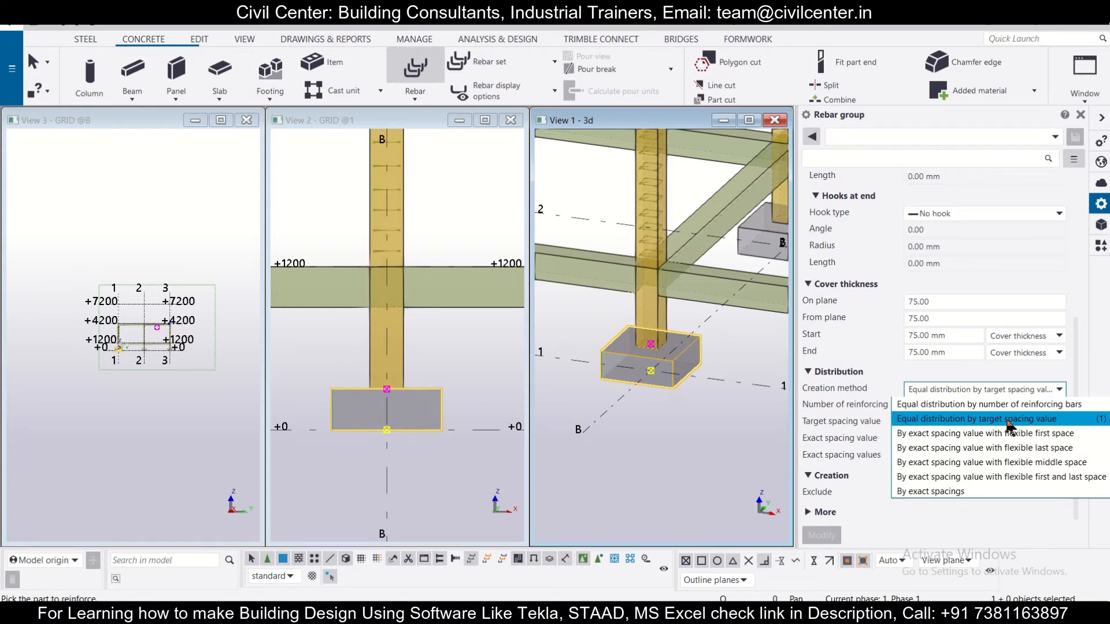
Step: Distribute the footing's bars equally by target spacing before picking placement points
click(985, 418)
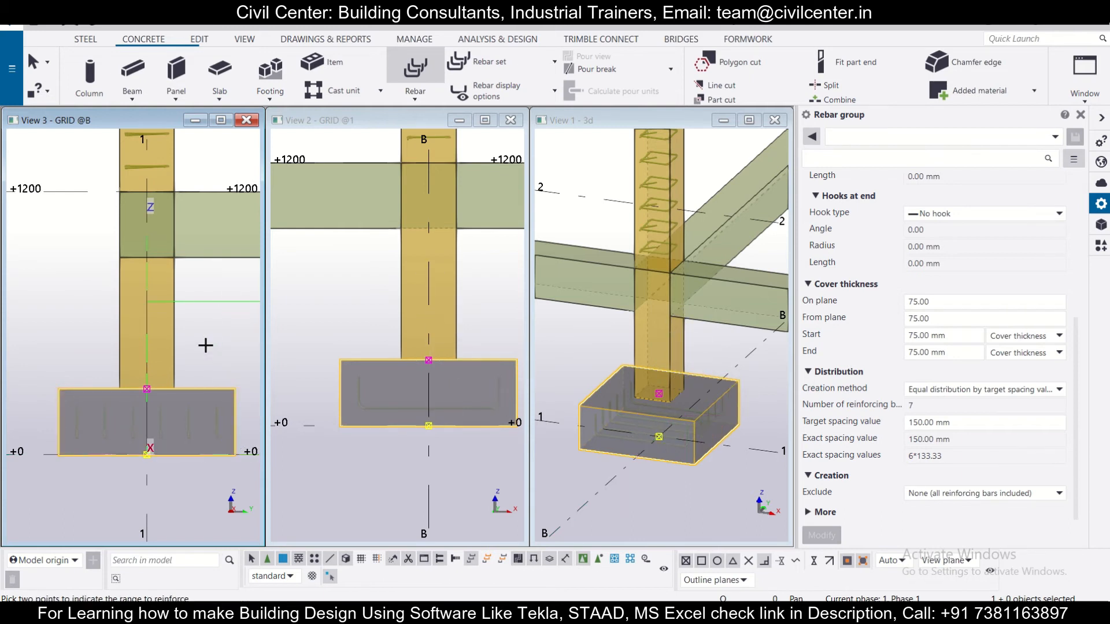
mouse_move(264, 369)
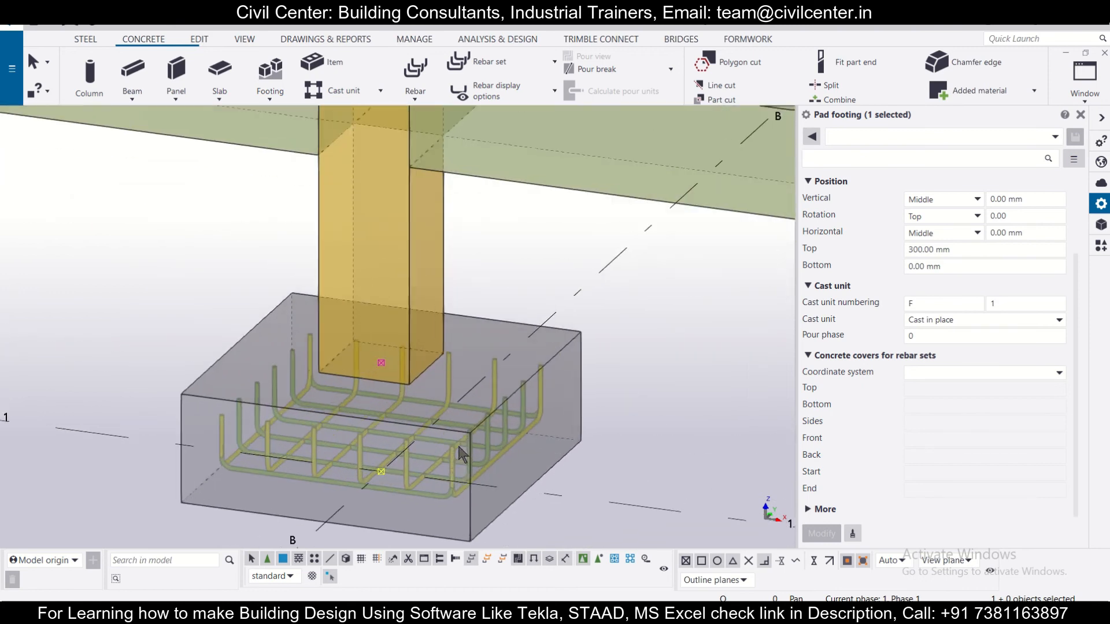
mouse_move(463, 453)
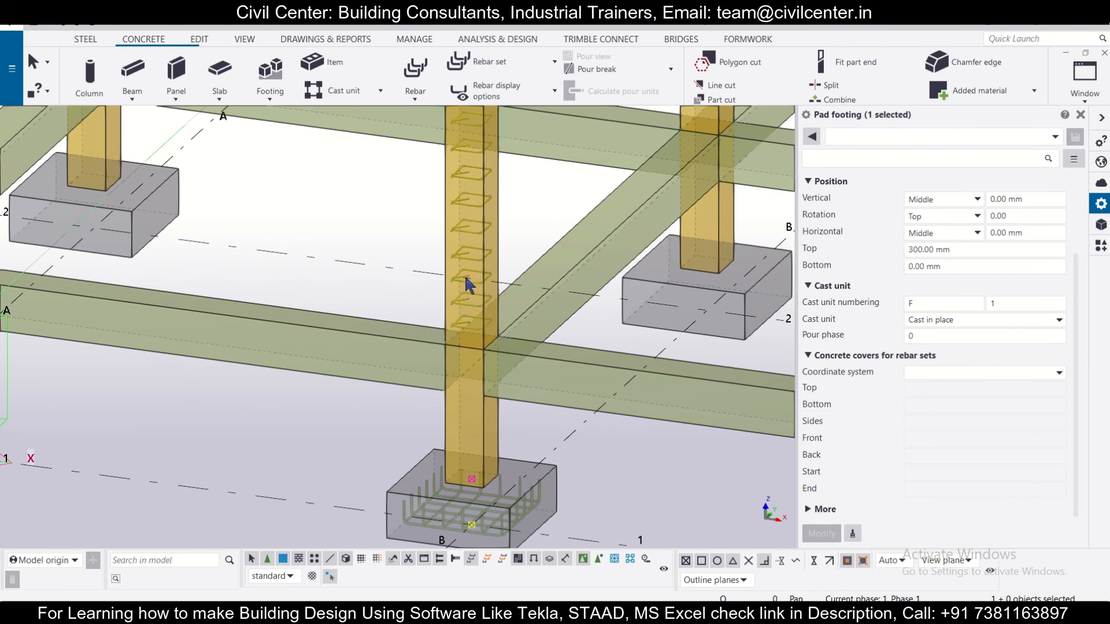
mouse_move(451, 477)
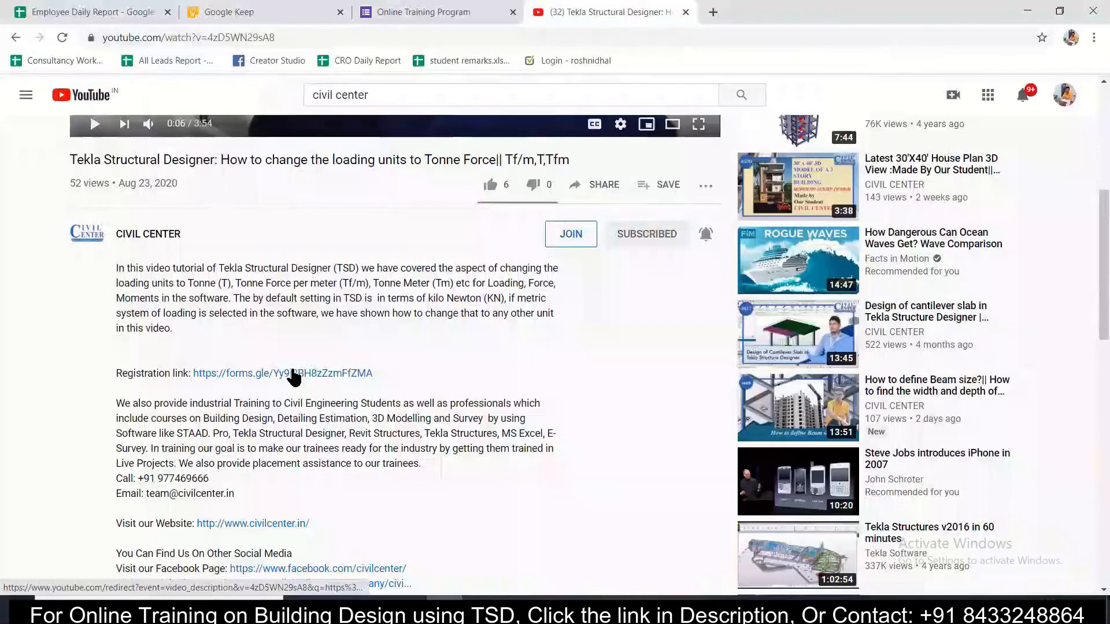
Step: Follow the Registration link to the Civil Center Online Training Program Google Form
click(281, 373)
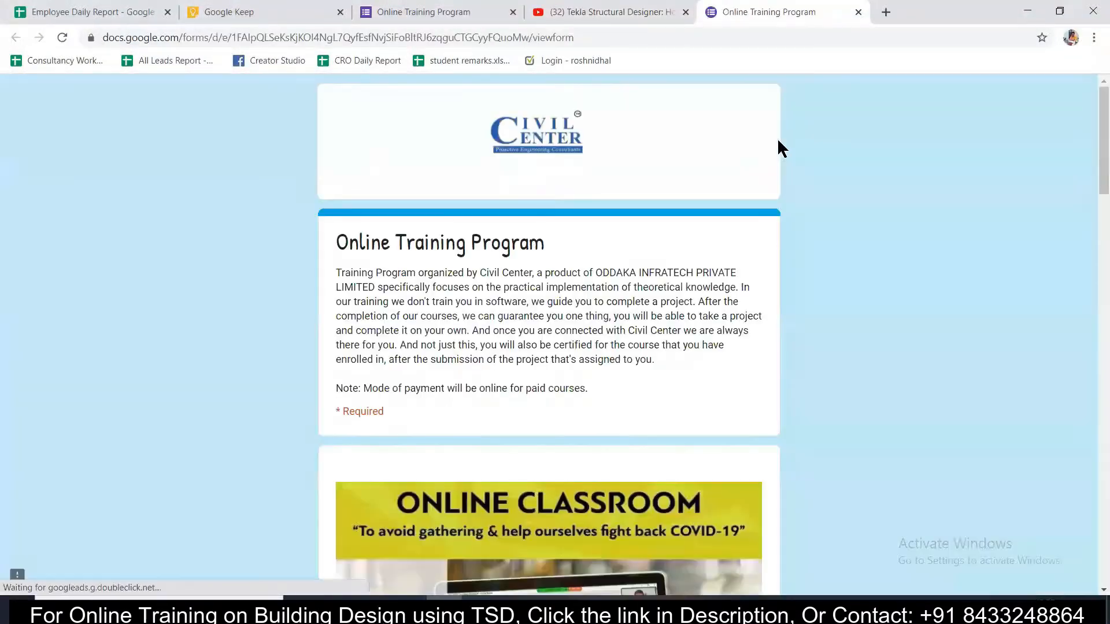